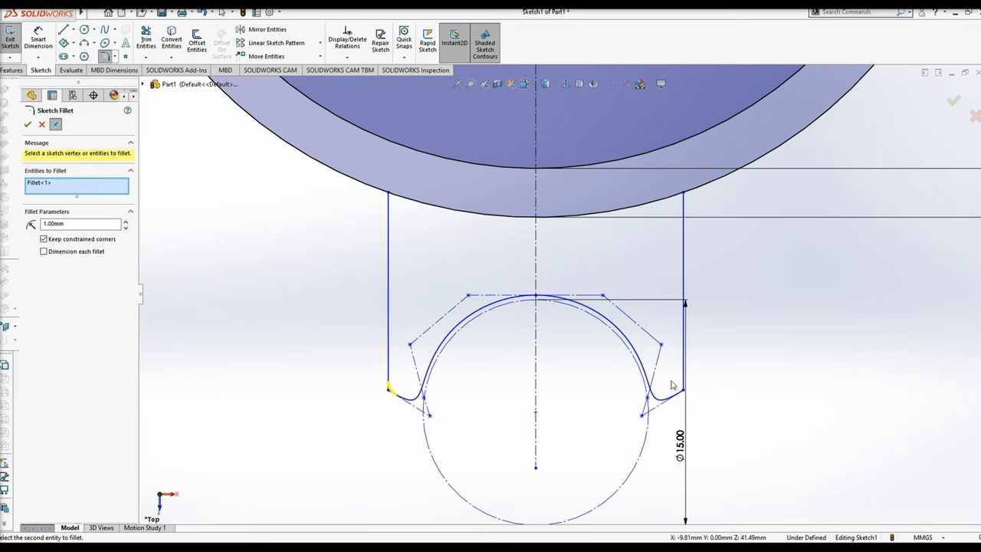
Fillet the second tooth-base corner with a 1.00 mm radius.
click(384, 389)
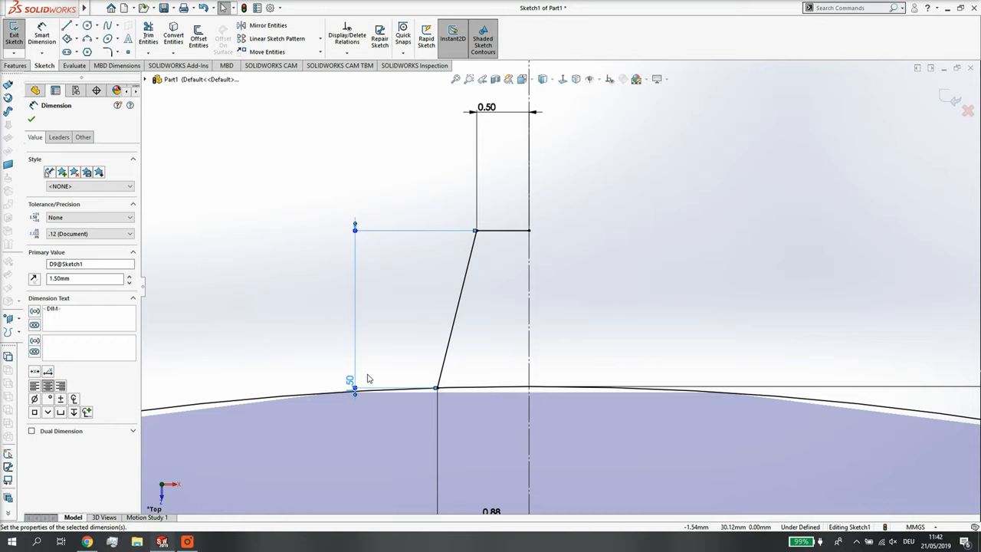
Dimension the tooth profile with the 0.50 mm flat tip and 1.50 mm value.
click(107, 52)
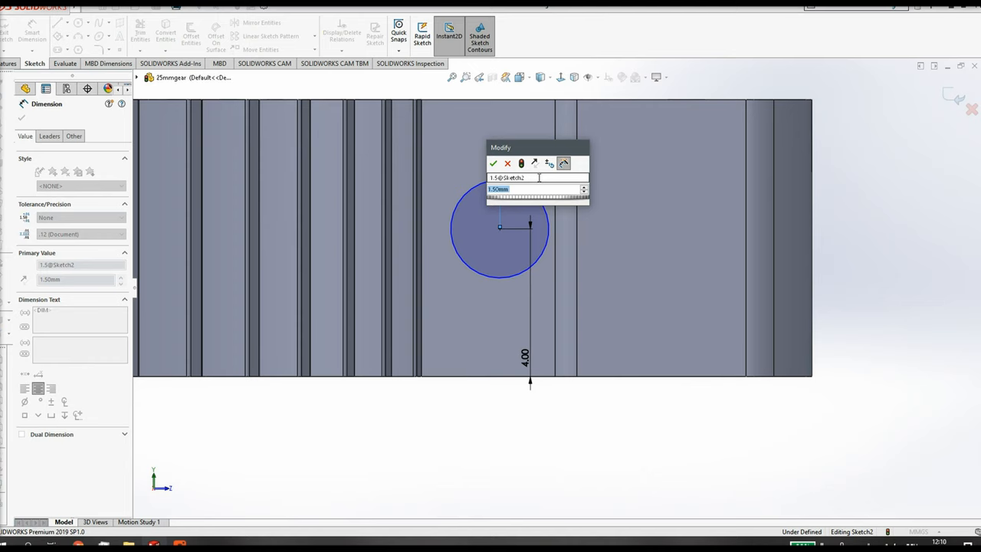
Confirm the bolt-hole circle at 1.50 mm radius, 4.00 mm from the edge.
click(494, 163)
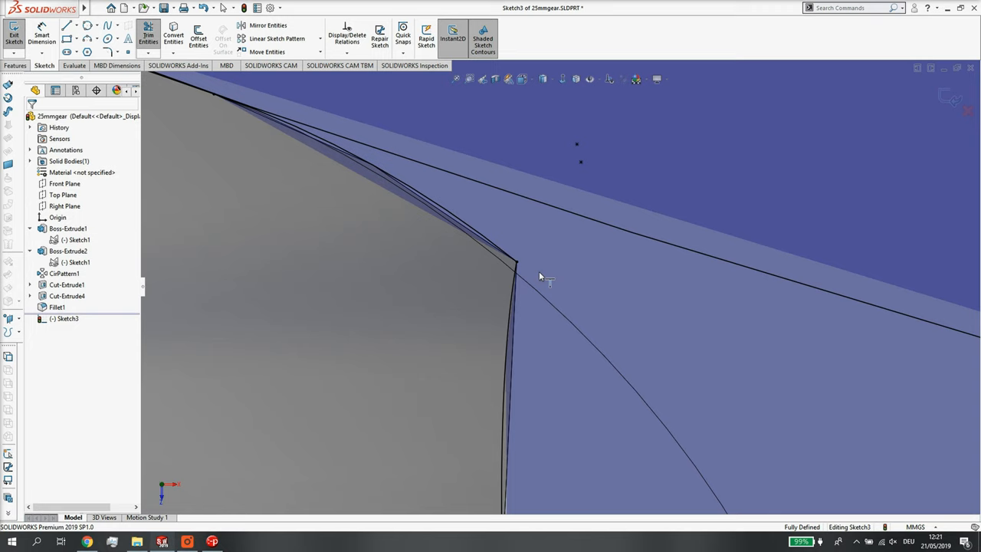
Trim the excess line segment at the tooth tip in the trimming sketch.
click(151, 34)
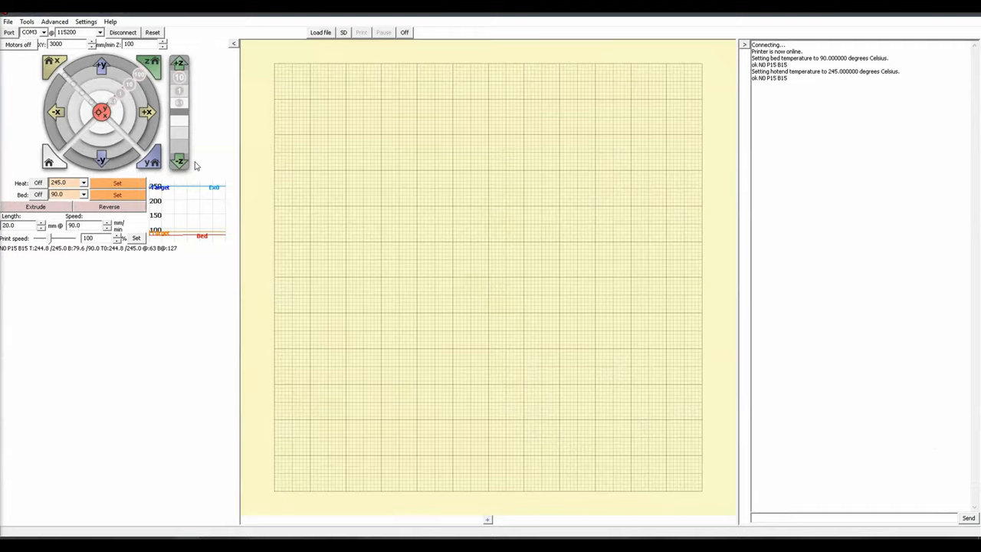
Bring up Pronterface's Open file to print dialog for loading a model.
click(323, 32)
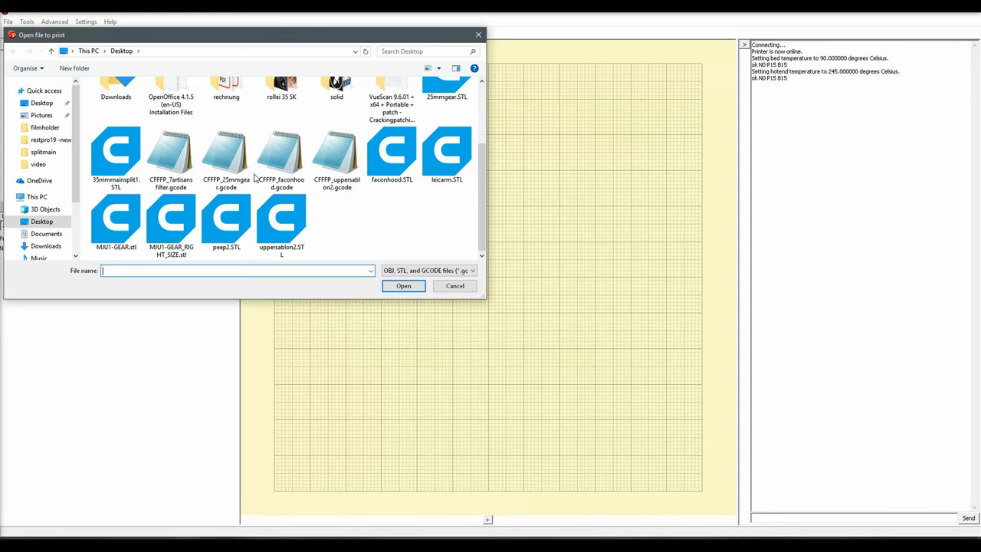